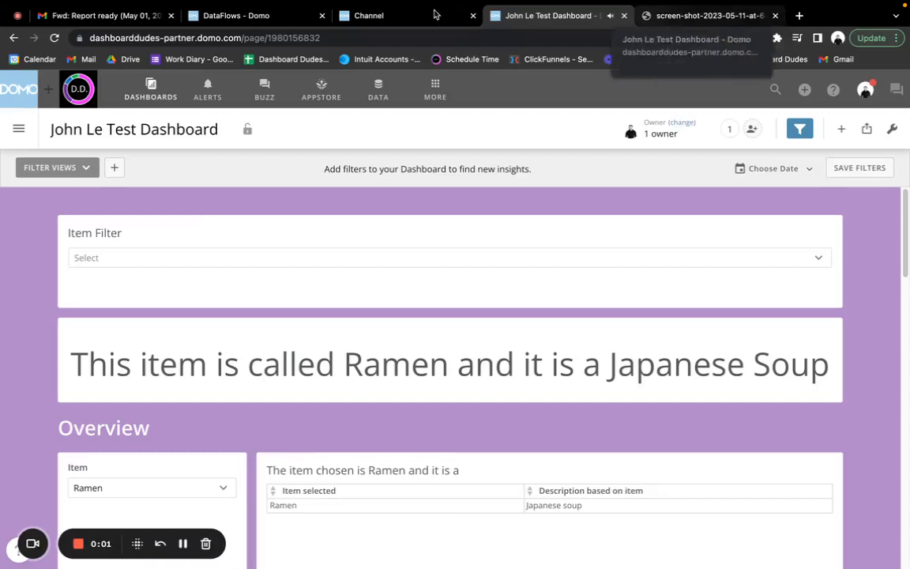
Review the Innovators channel, the test dashboard and the poster's screenshot, then start a new tab
click(368, 15)
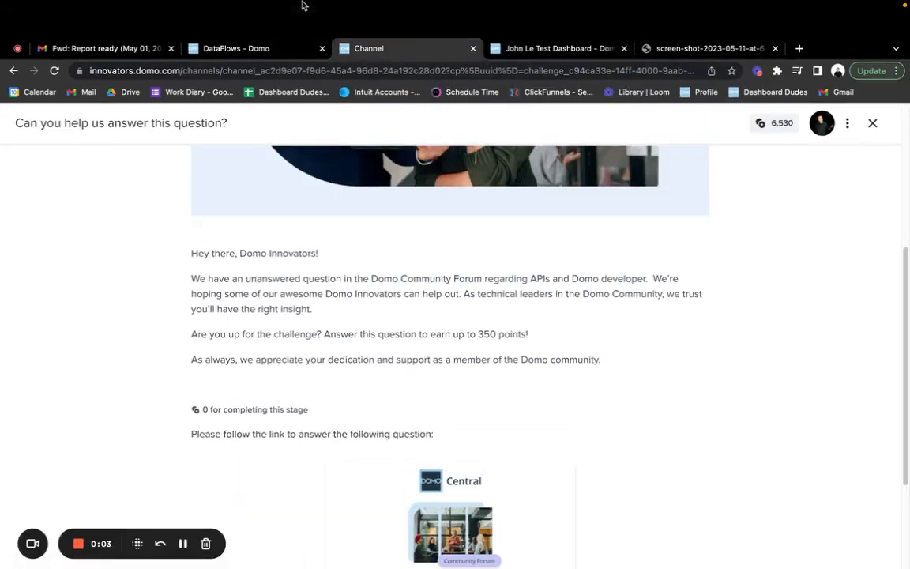
click(556, 48)
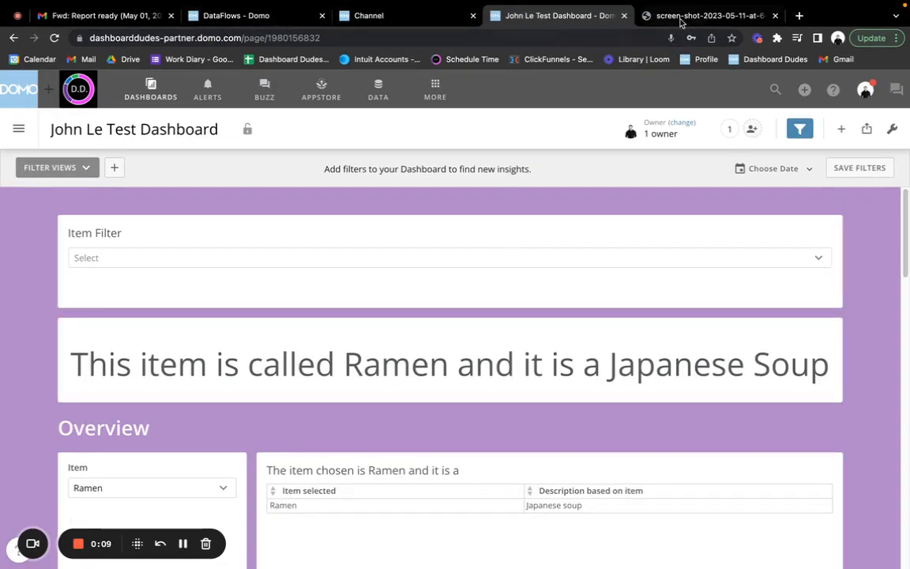
click(707, 15)
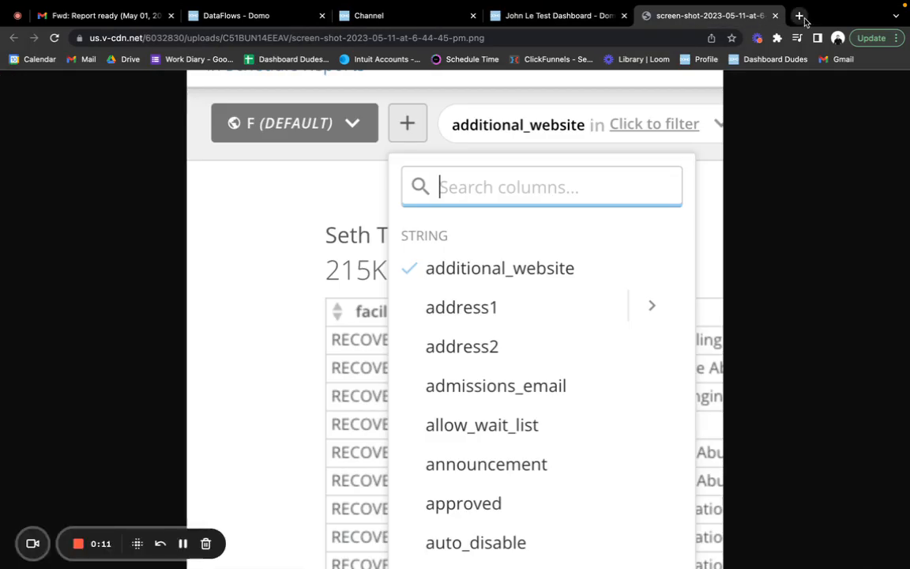
click(800, 15)
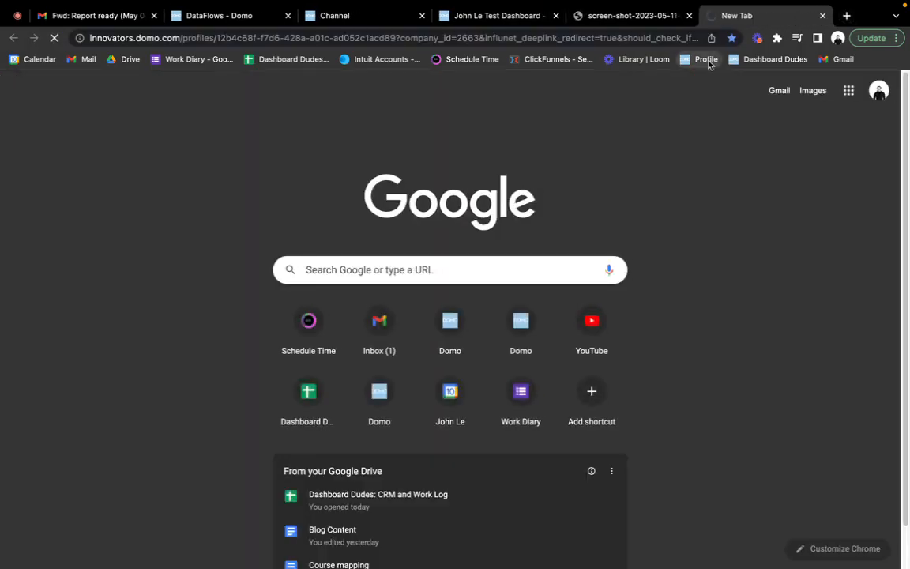
From the forum notifications, open the 'Dashboard Page Filter bar - limit the filterable columns' question
click(704, 58)
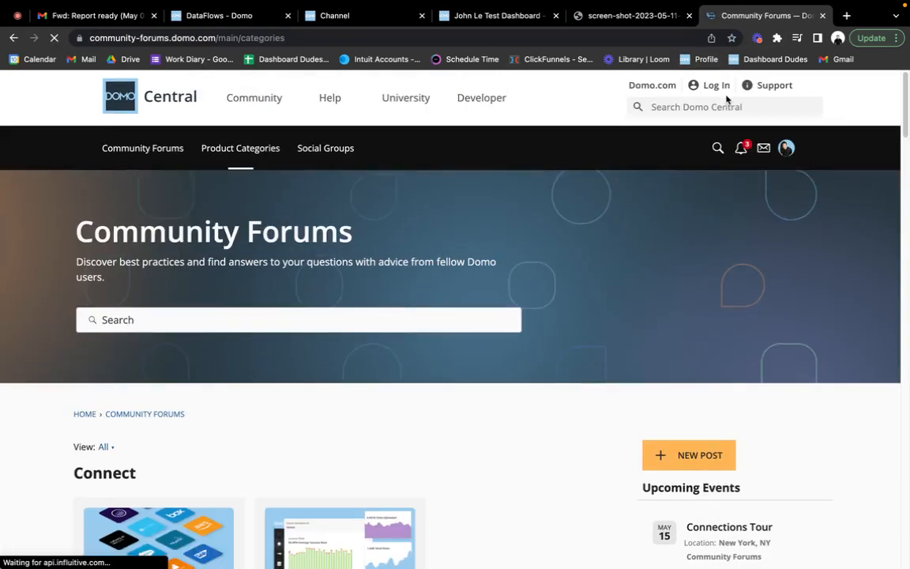
click(741, 148)
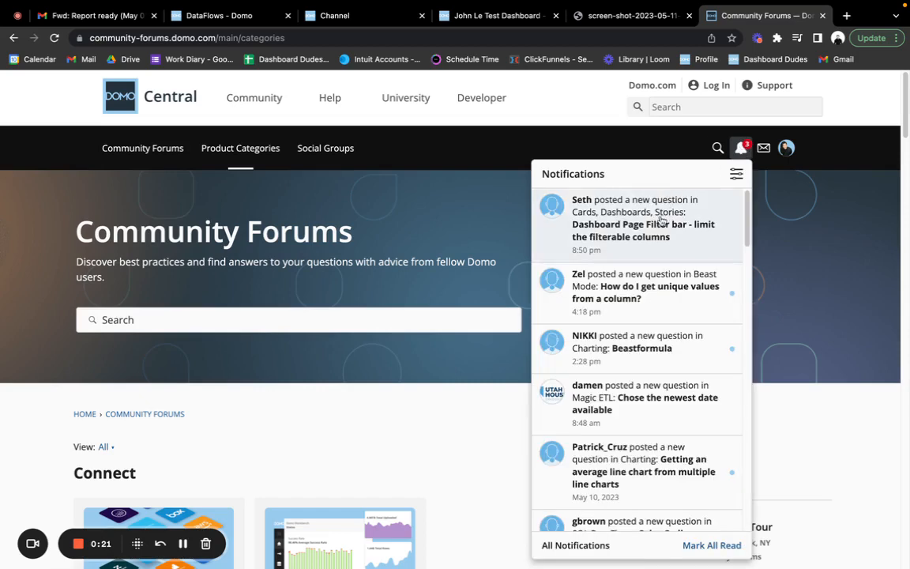
click(643, 224)
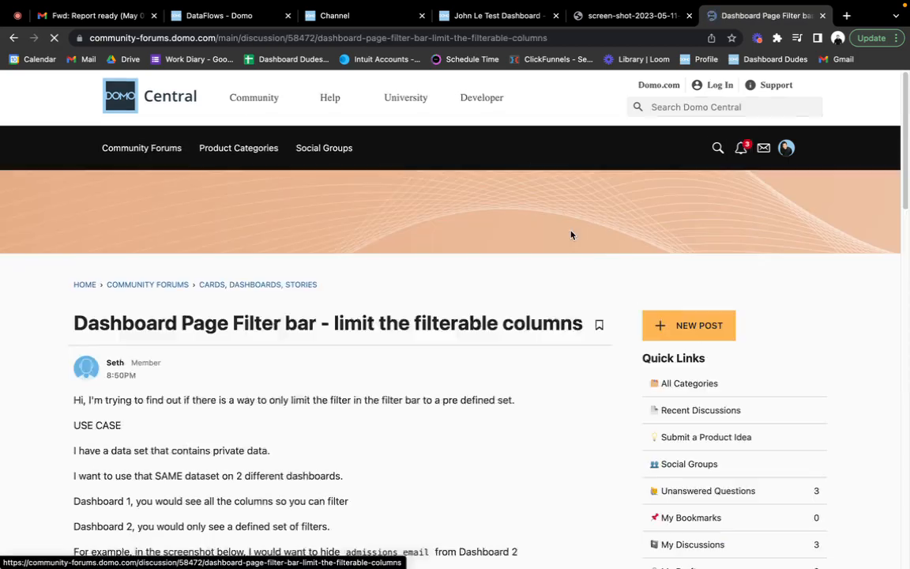
Read down through the question and its attached screenshot
scroll(down, 3)
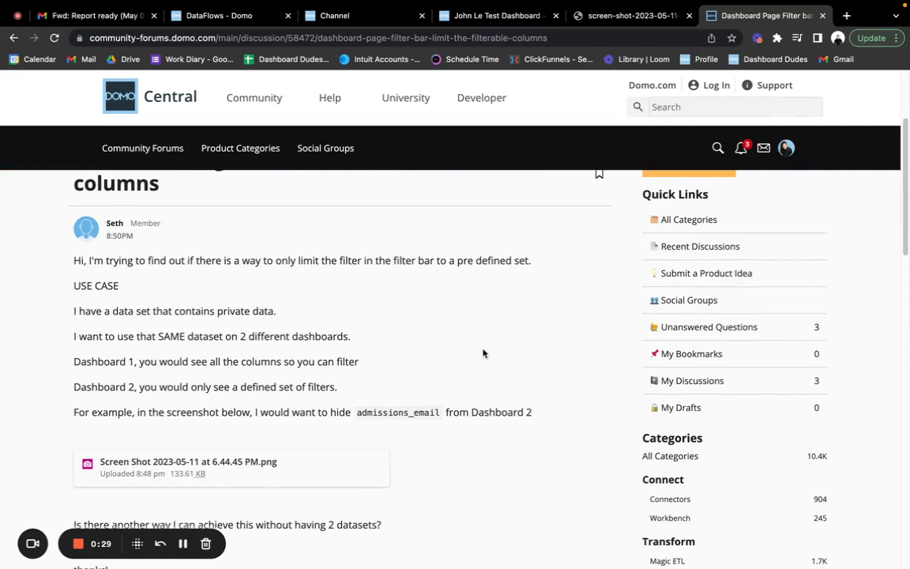
mouse_move(329, 287)
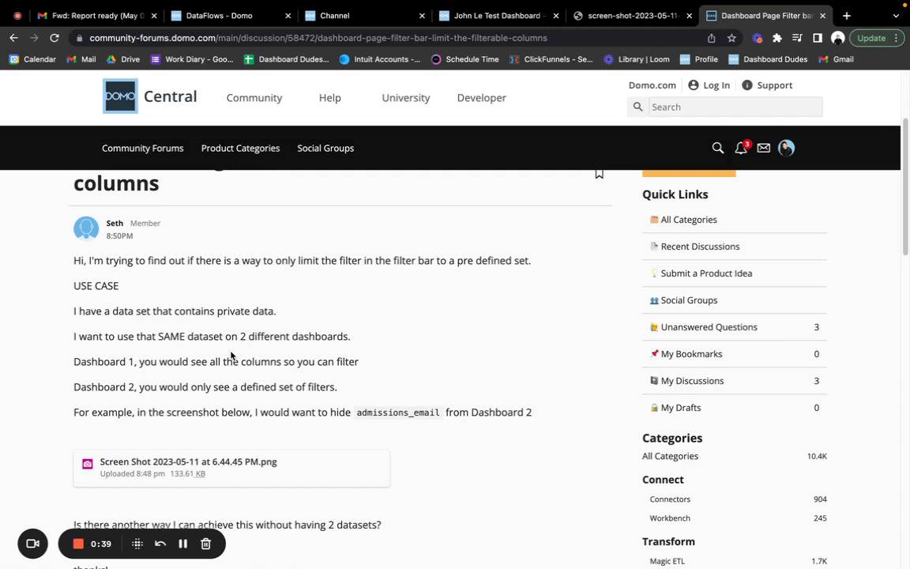
scroll(down, 3)
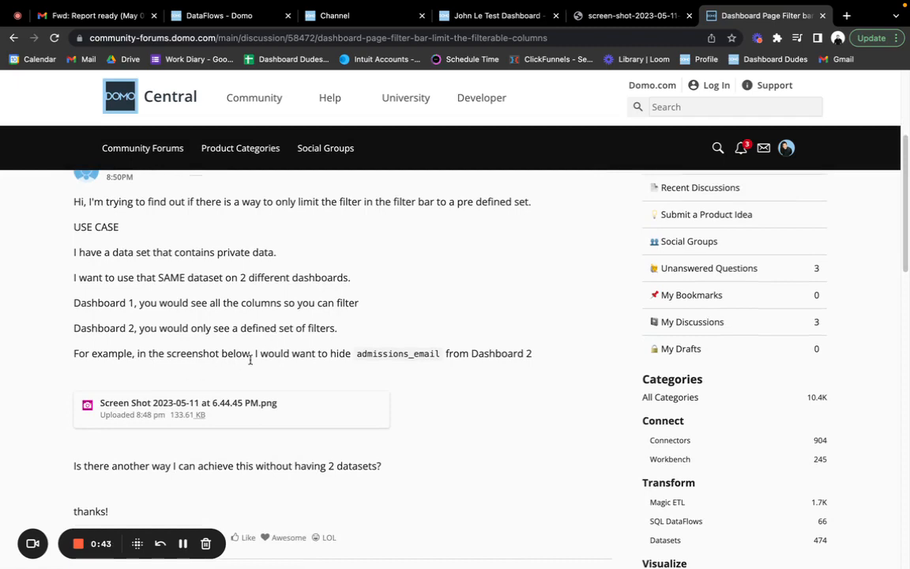
scroll(down, 3)
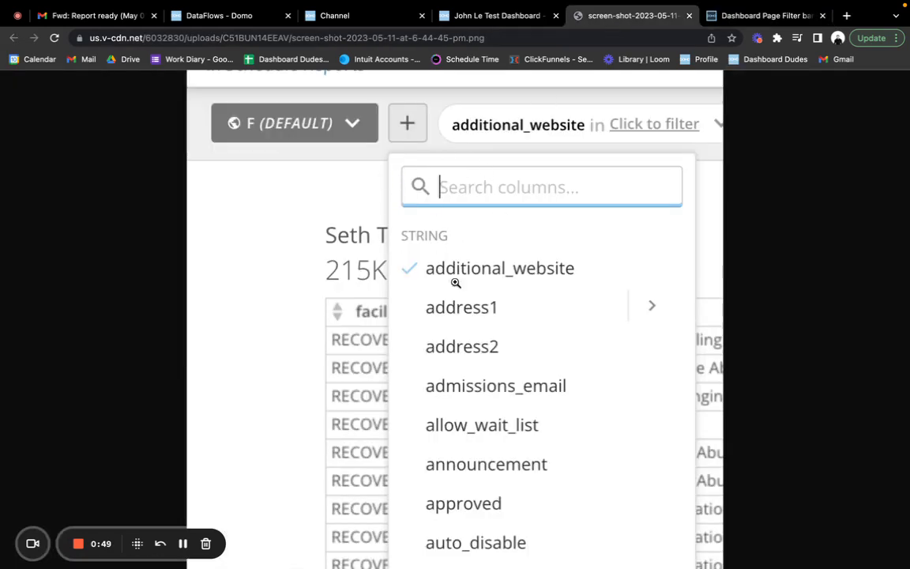
mouse_move(444, 328)
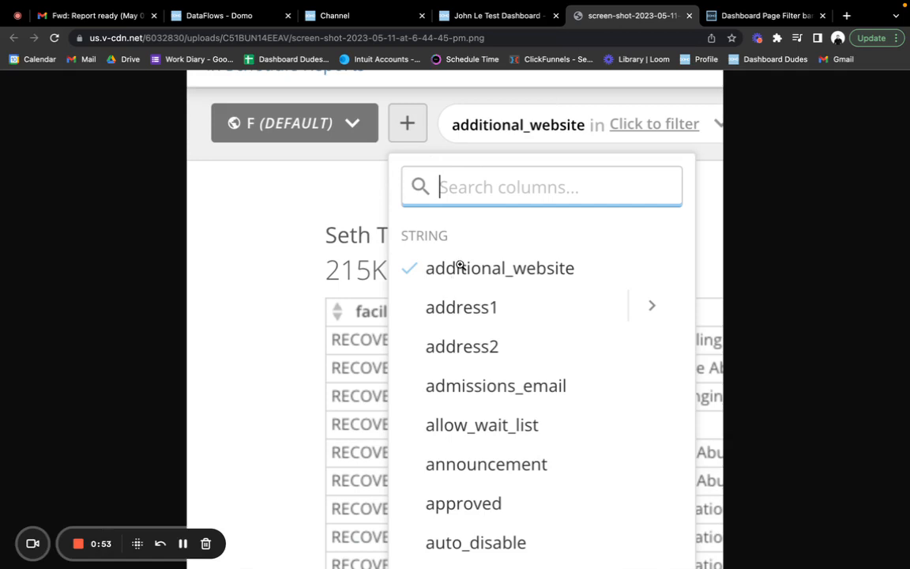
mouse_move(461, 382)
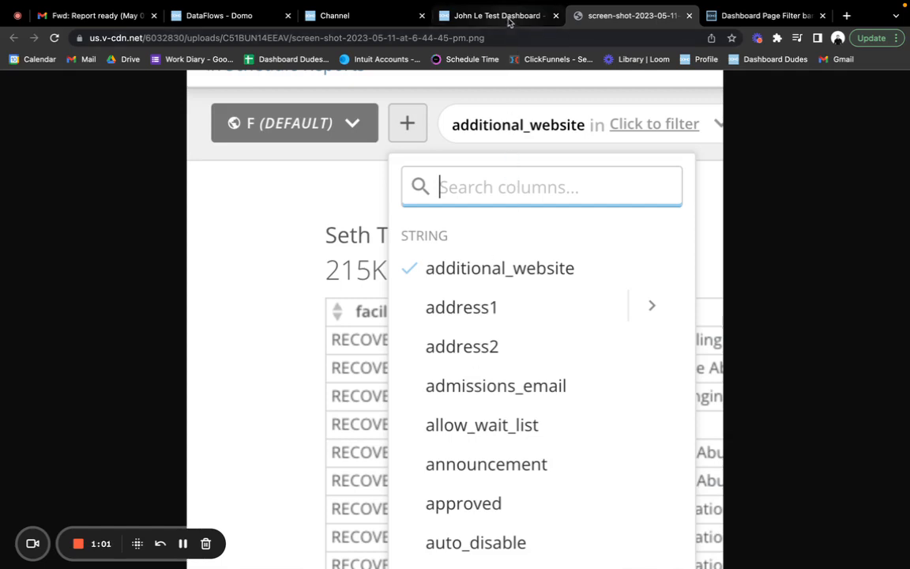
mouse_move(498, 15)
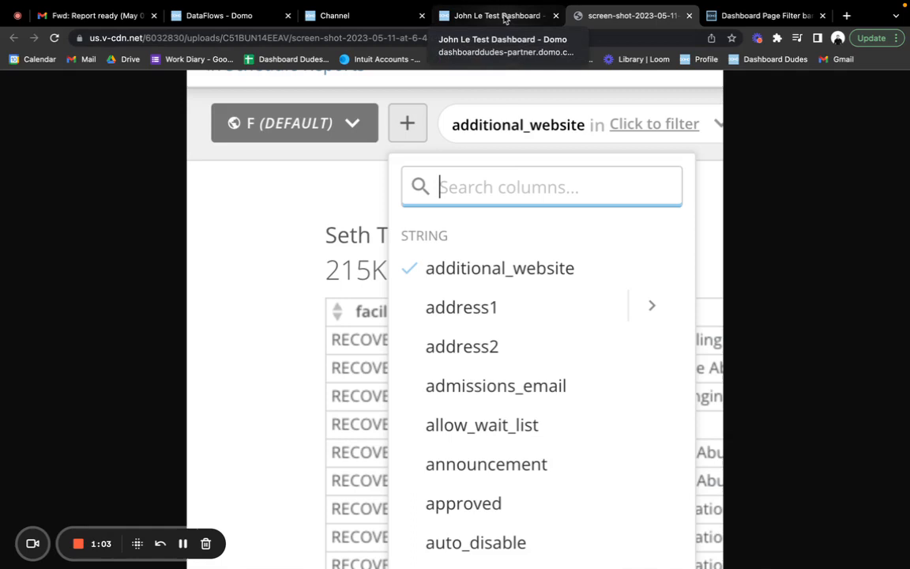
Open the Item Filter card of the John Le Test Dashboard for editing in Analyzer
click(496, 15)
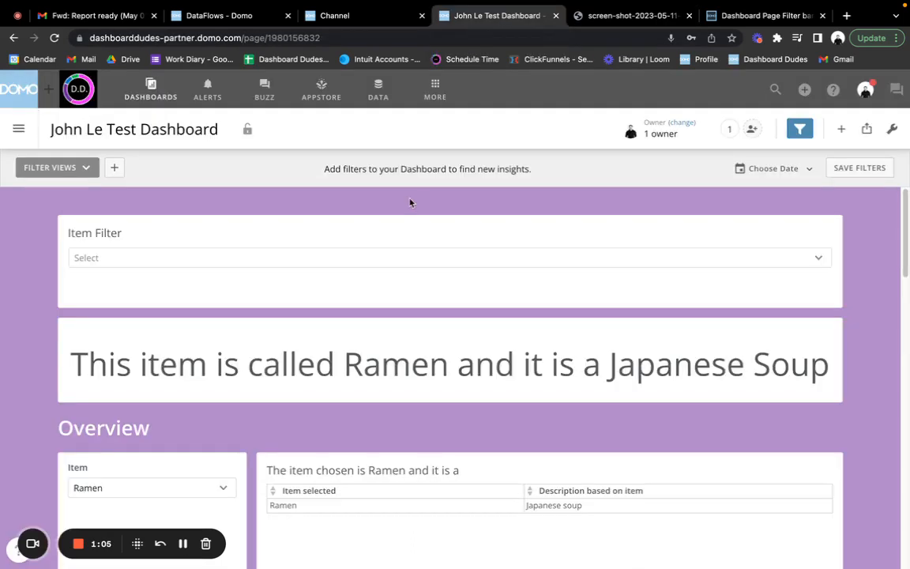
click(113, 167)
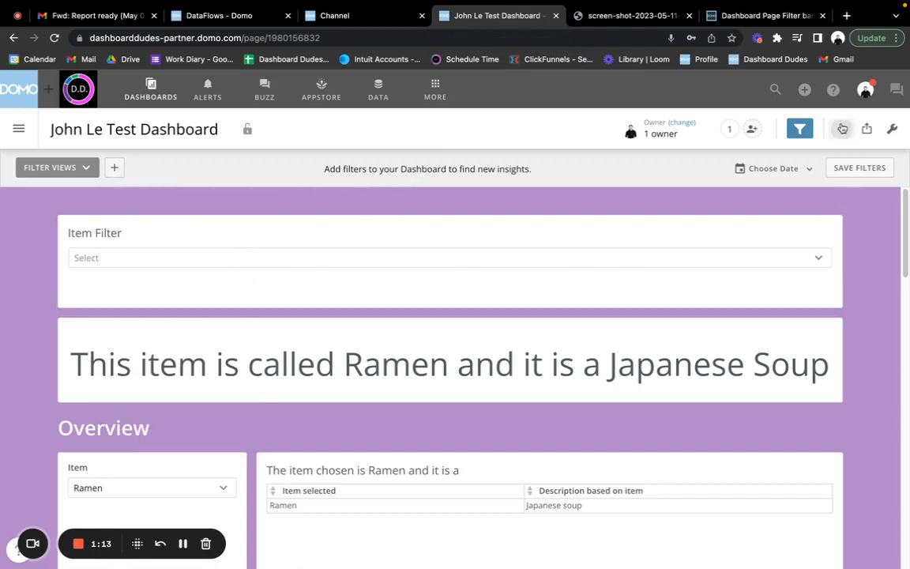
click(840, 128)
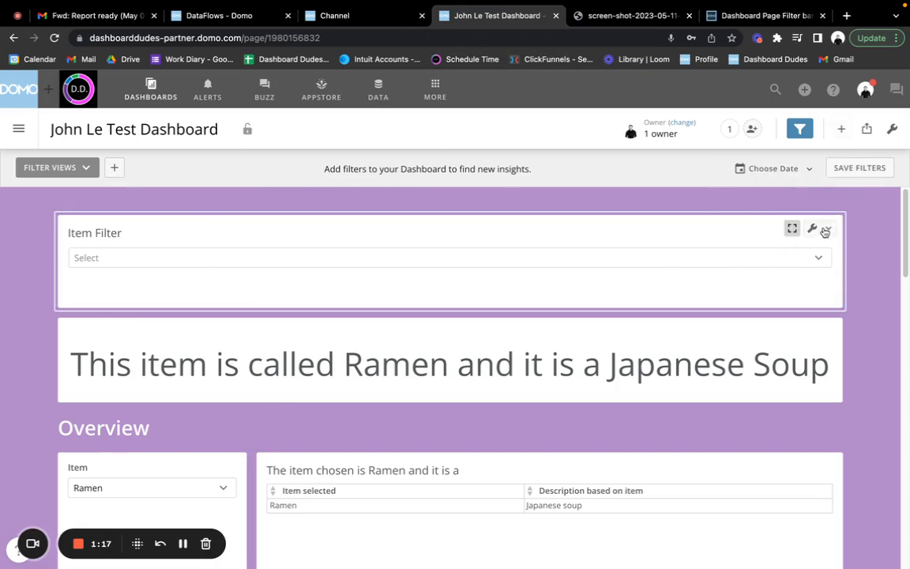
click(811, 229)
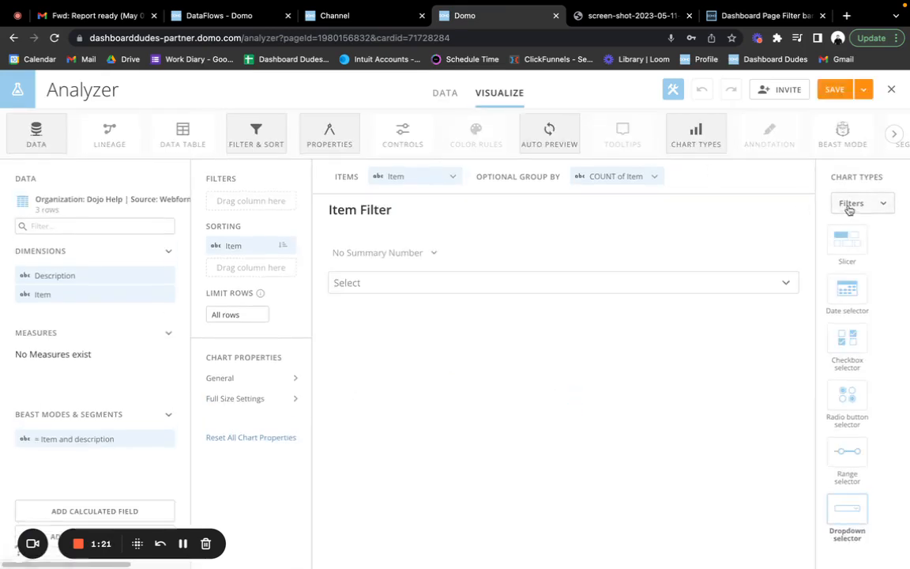
Add an Item filter excluding Pho and confirm the dropdown lists only Borsch and Ramen
click(861, 203)
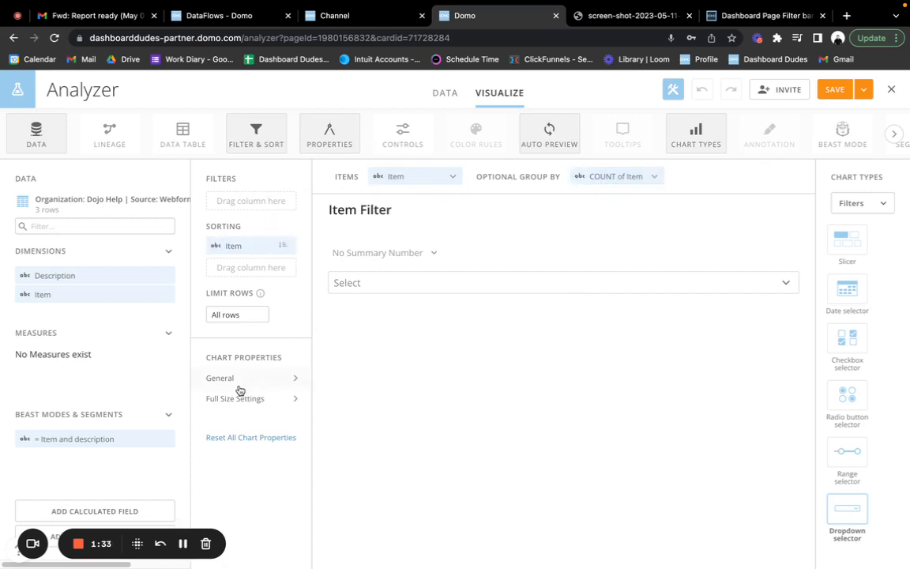
click(220, 378)
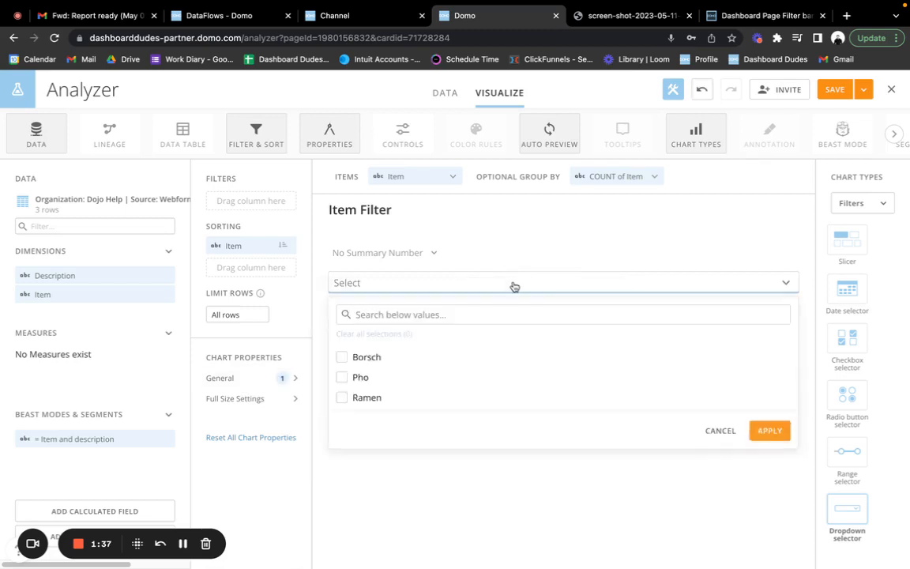
mouse_move(350, 360)
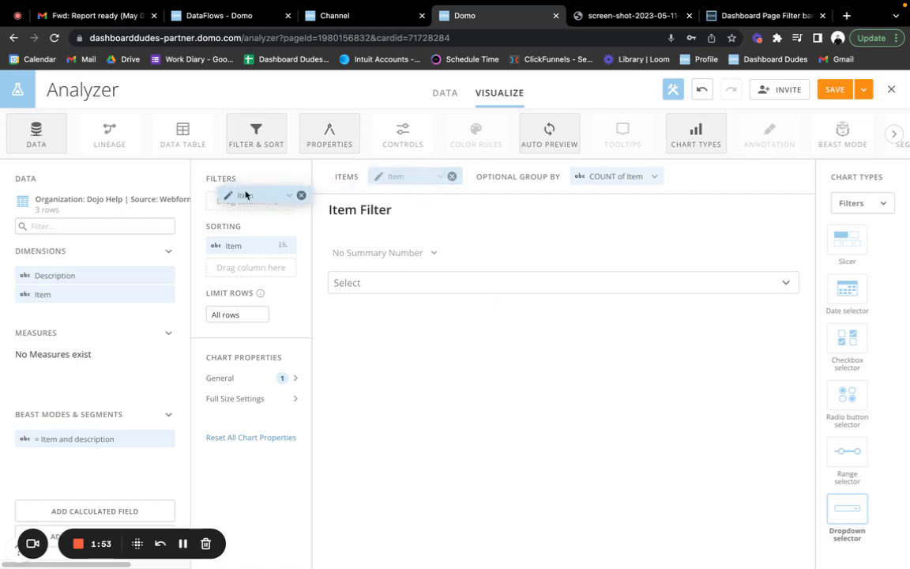
click(251, 197)
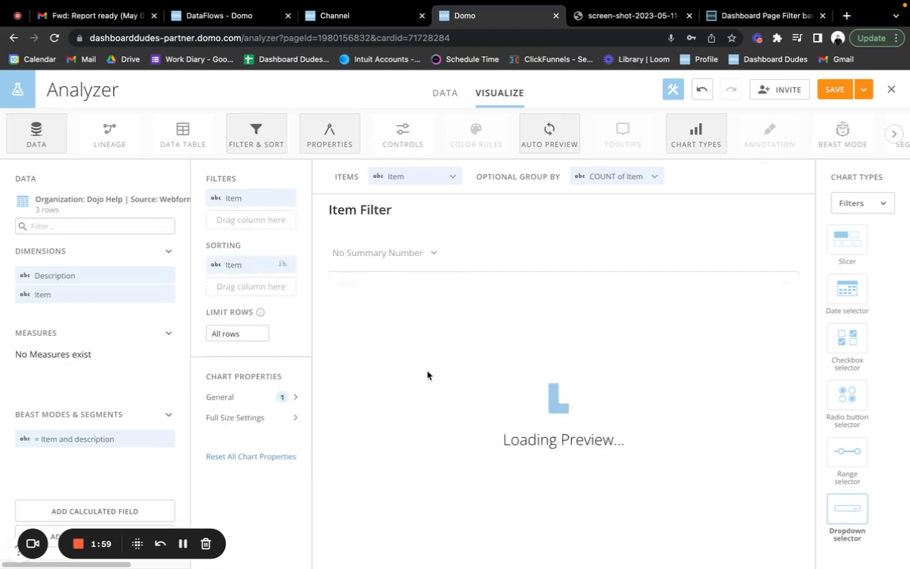
click(562, 283)
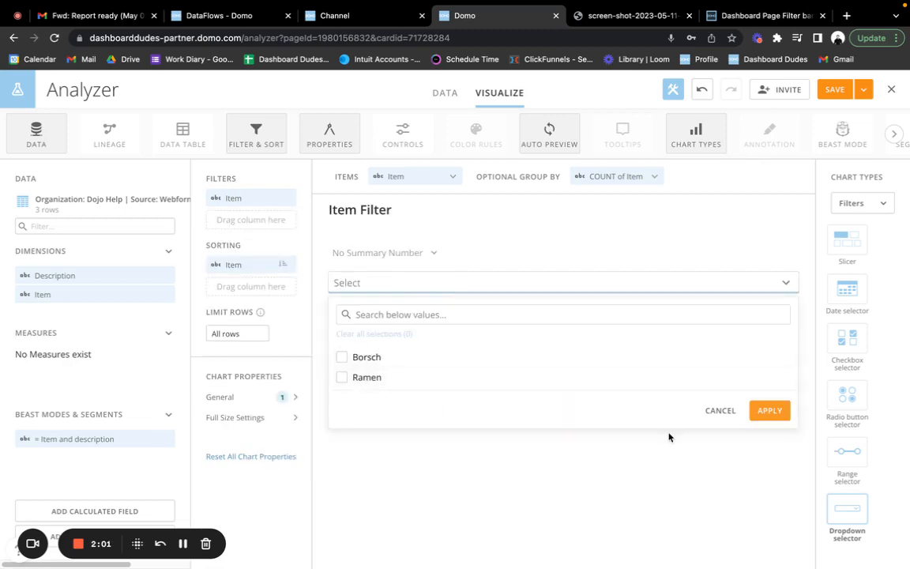
click(719, 410)
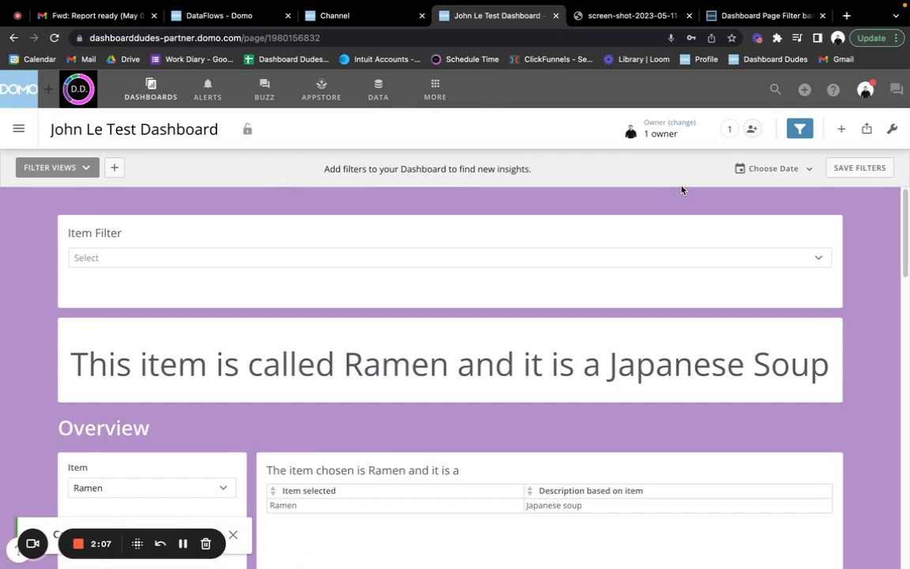
click(449, 258)
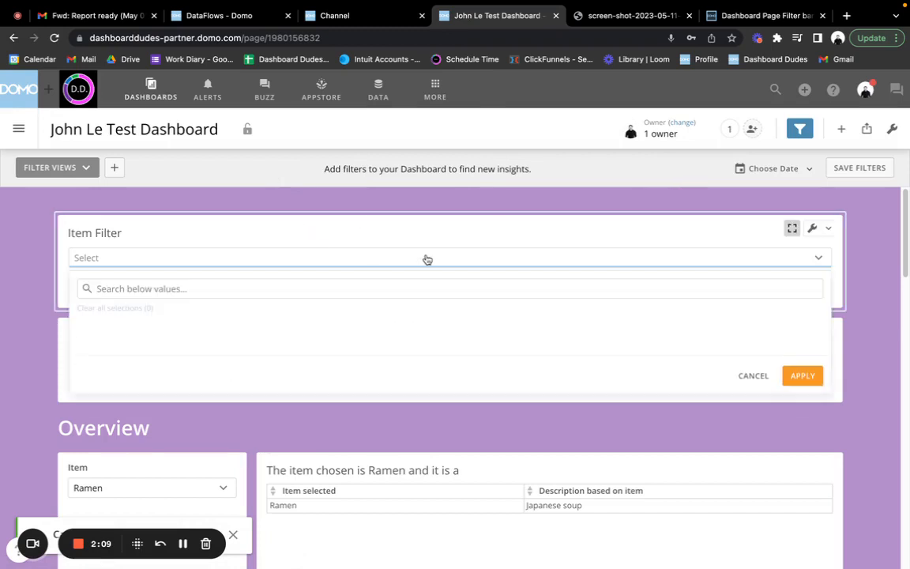
click(428, 257)
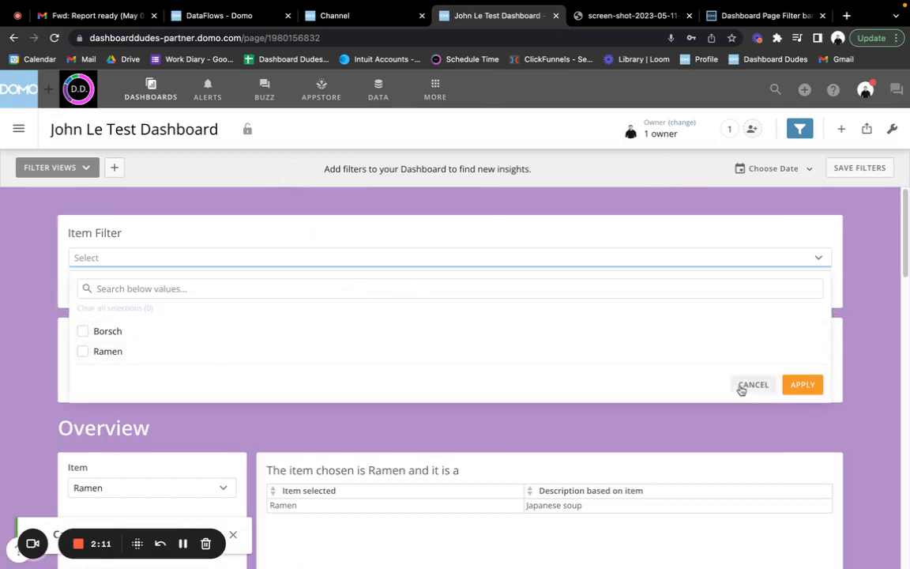
click(753, 385)
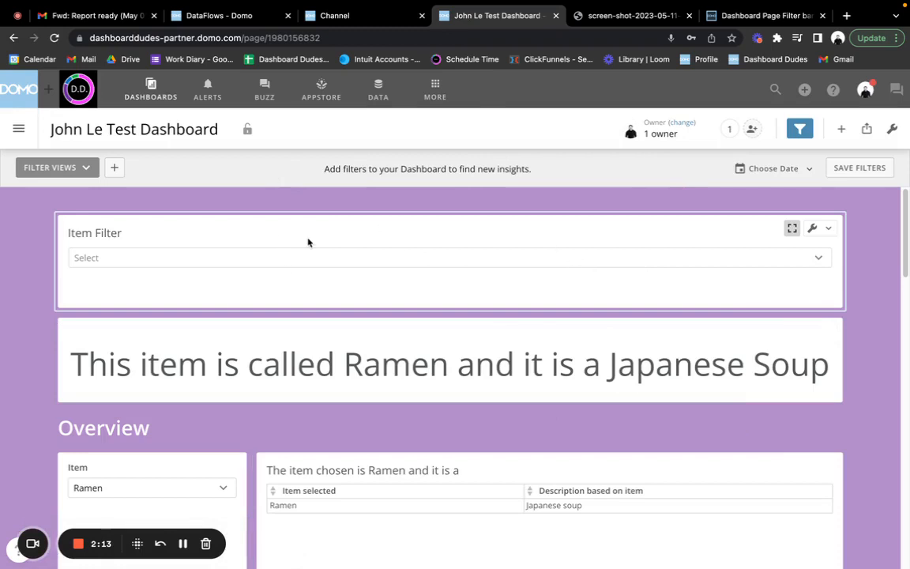
mouse_move(704, 162)
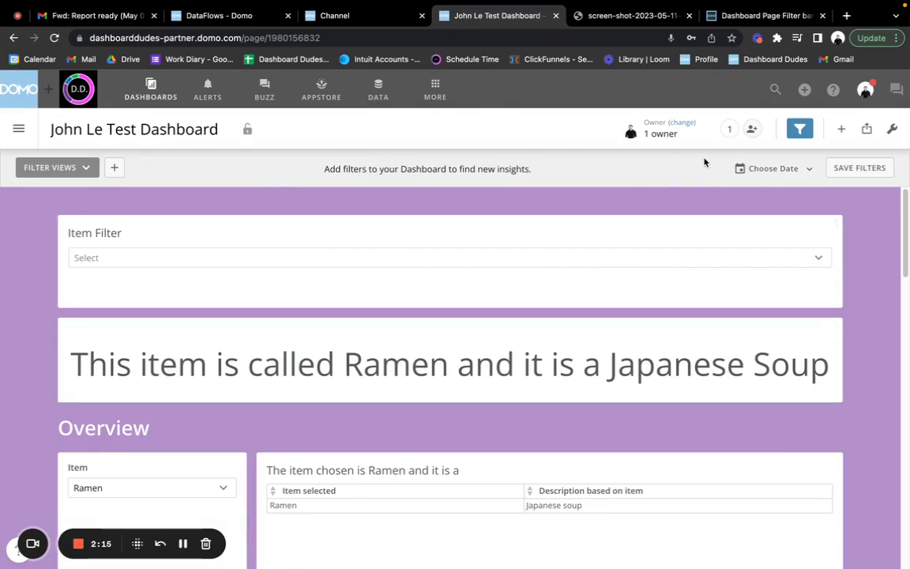
mouse_move(864, 147)
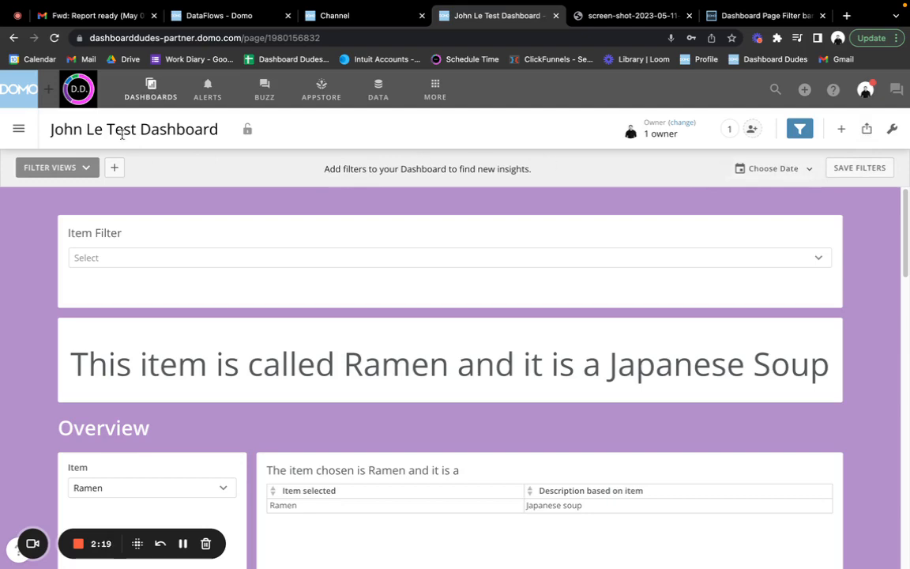
click(867, 127)
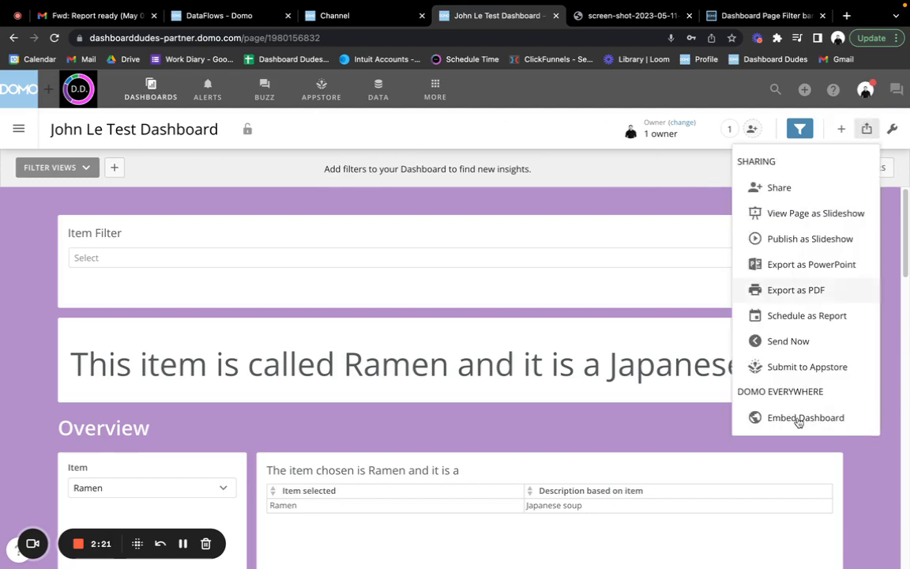
click(805, 417)
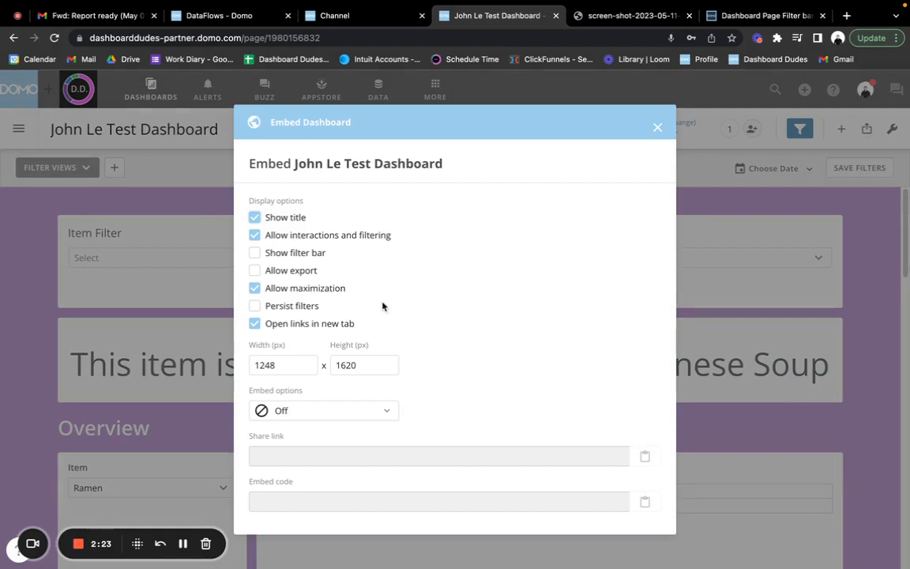
mouse_move(684, 251)
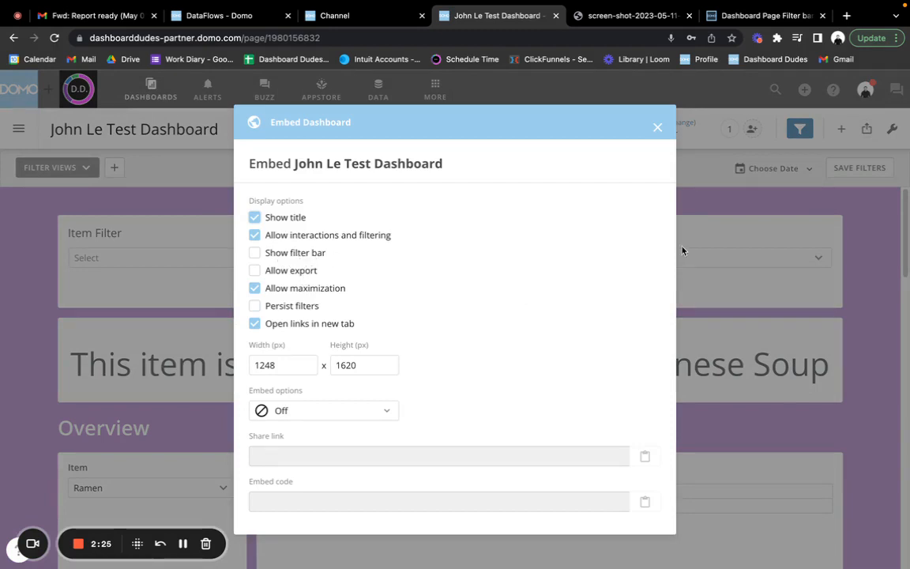
click(658, 127)
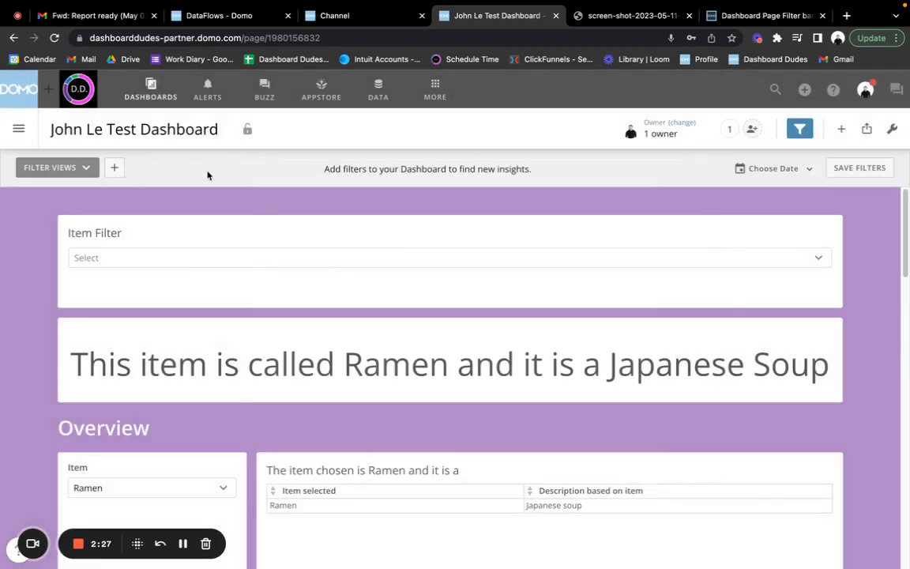
click(50, 167)
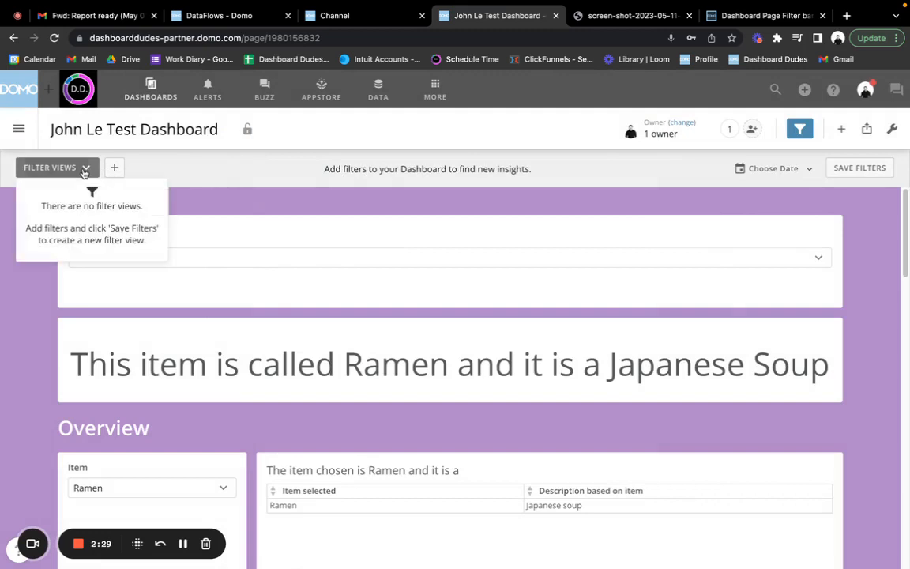
mouse_move(536, 184)
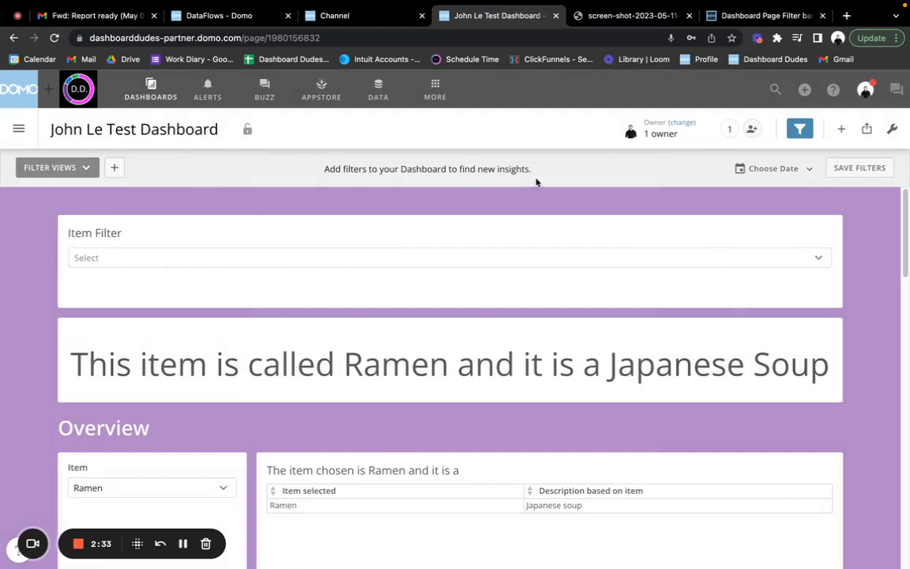
mouse_move(247, 128)
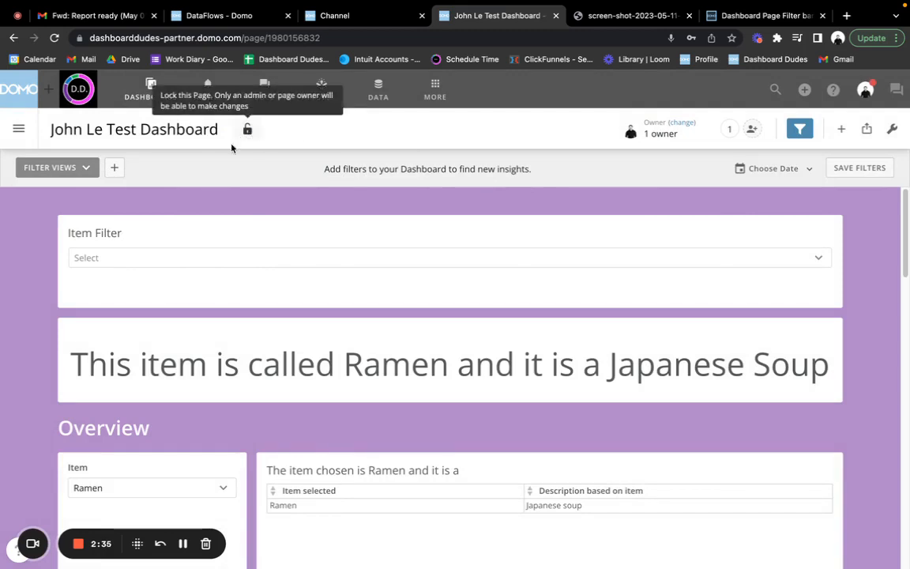
mouse_move(203, 173)
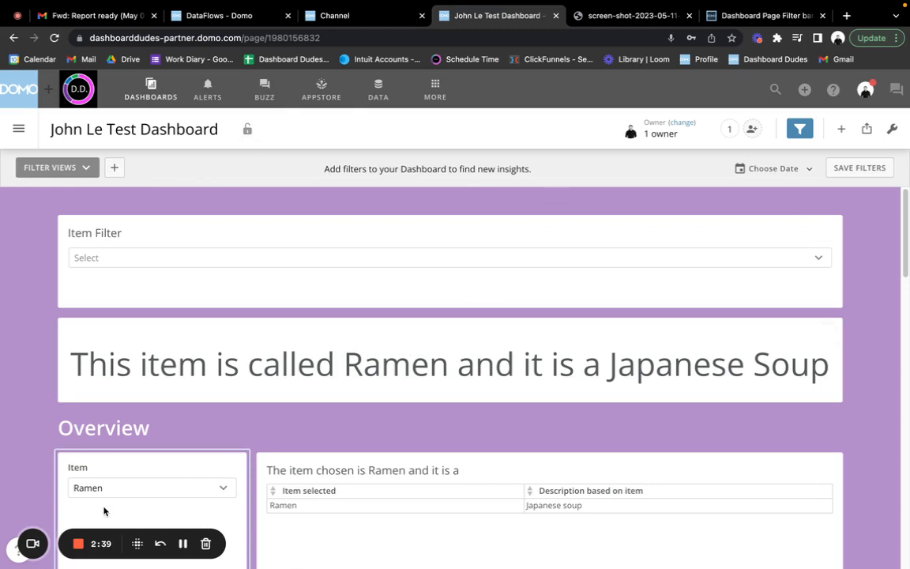
mouse_move(587, 116)
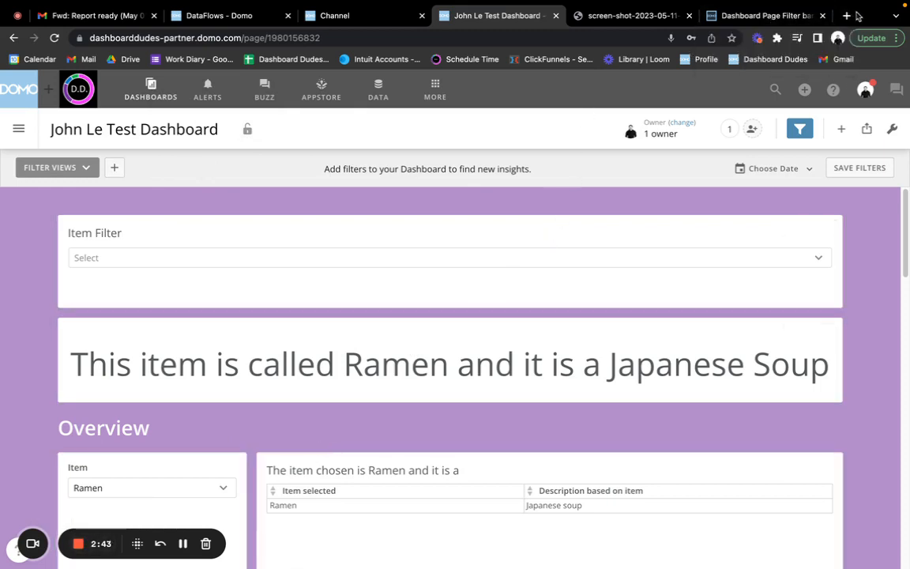
Load dashboarddudes.com/pantry in a new browser tab
click(846, 15)
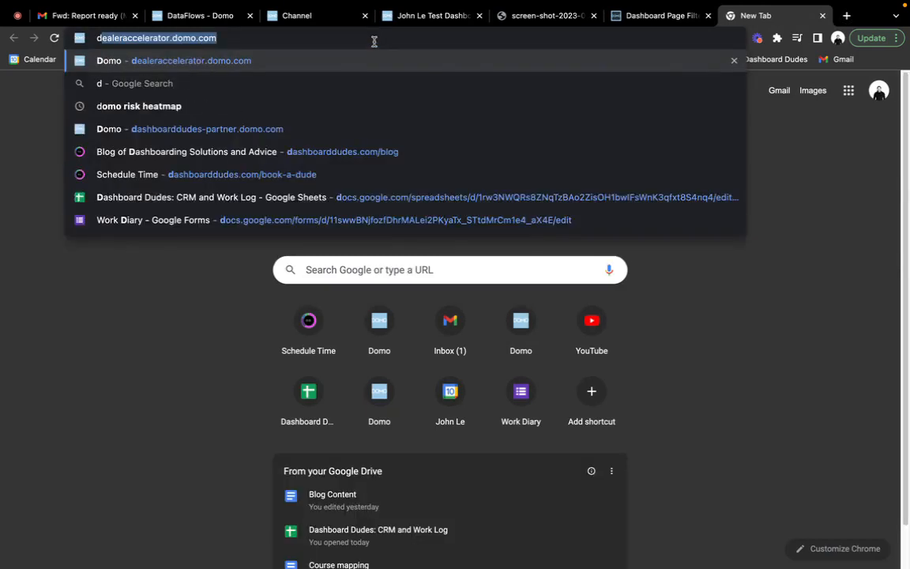
text(dashboard)
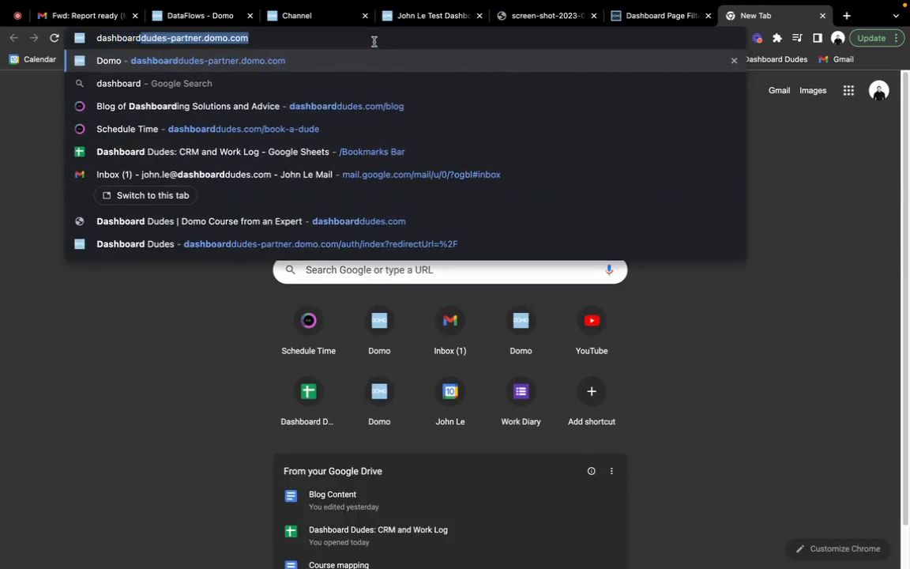
text(dashboarddudes.com/)
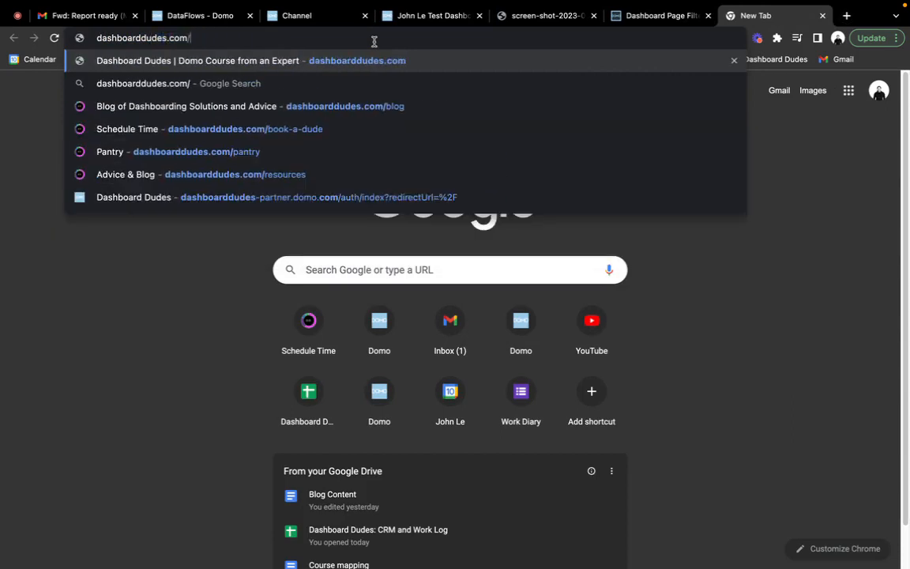
click(110, 152)
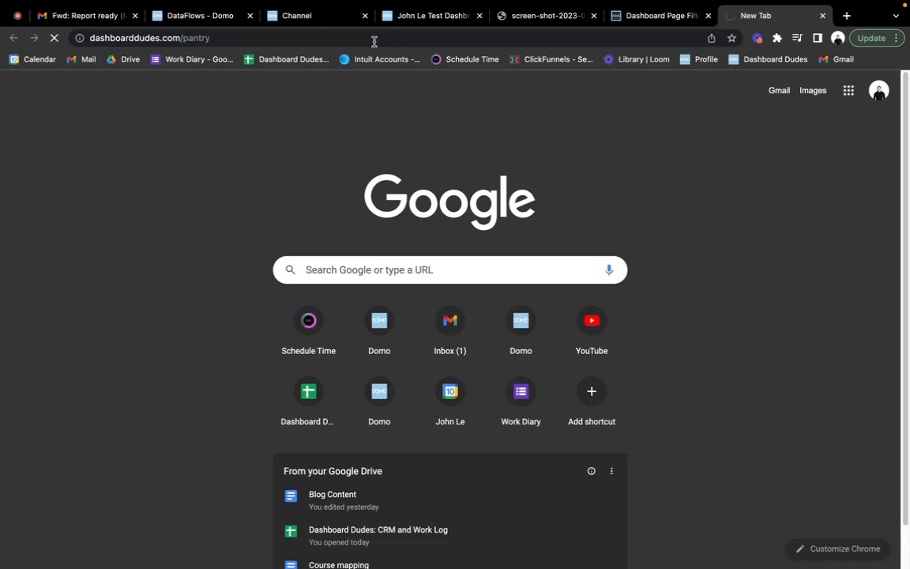
key(Return)
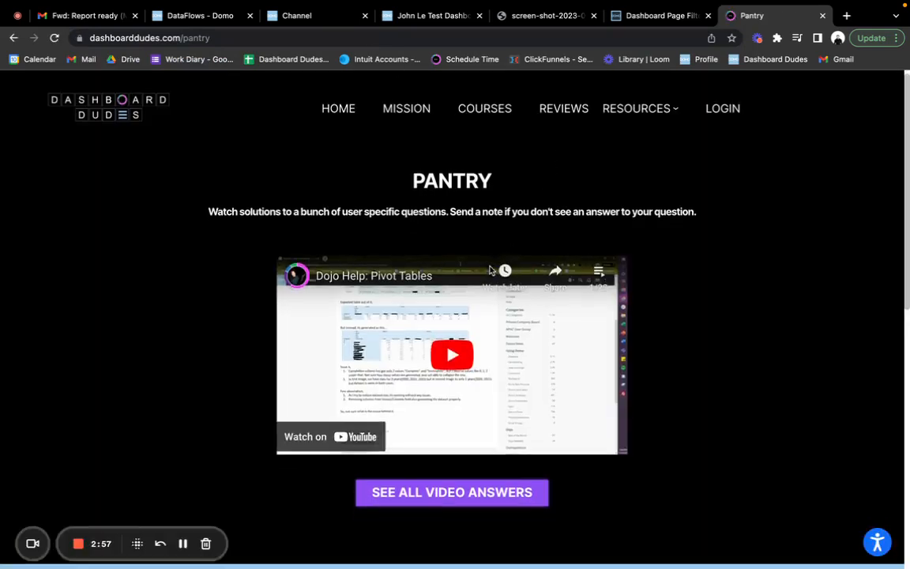
scroll(down, 3)
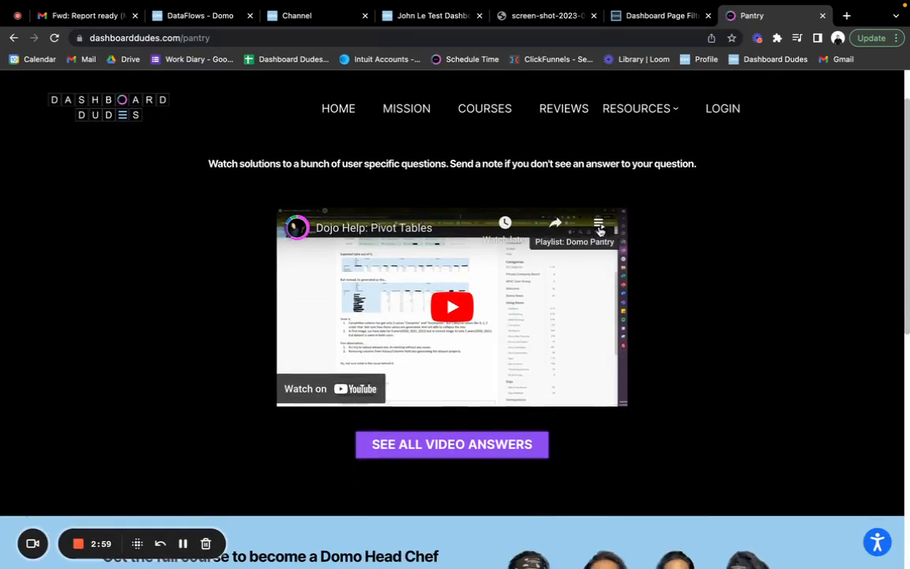
click(599, 225)
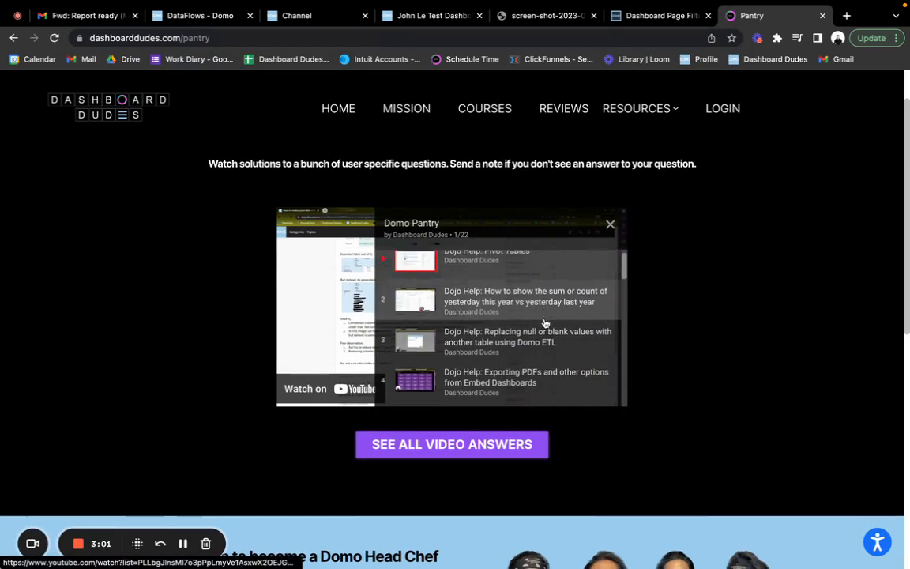
scroll(down, 3)
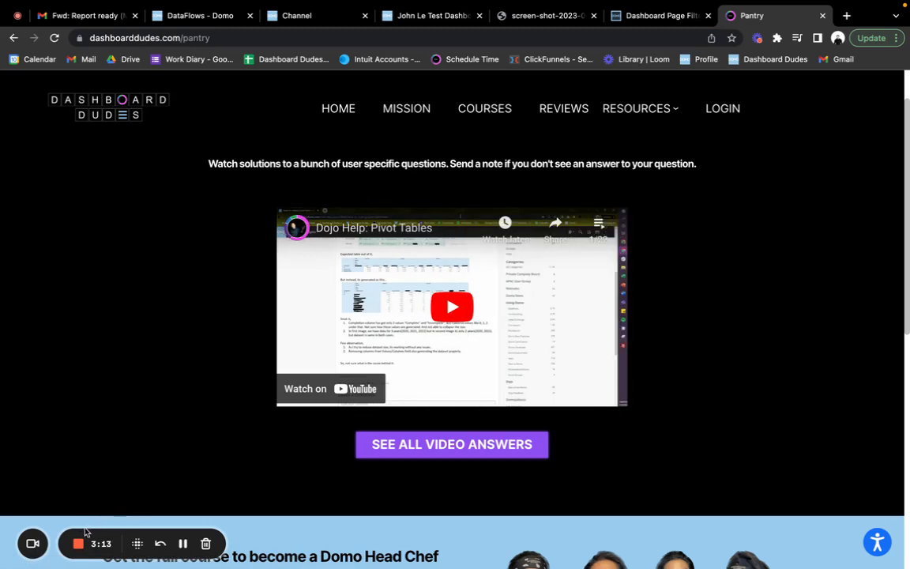
mouse_move(78, 543)
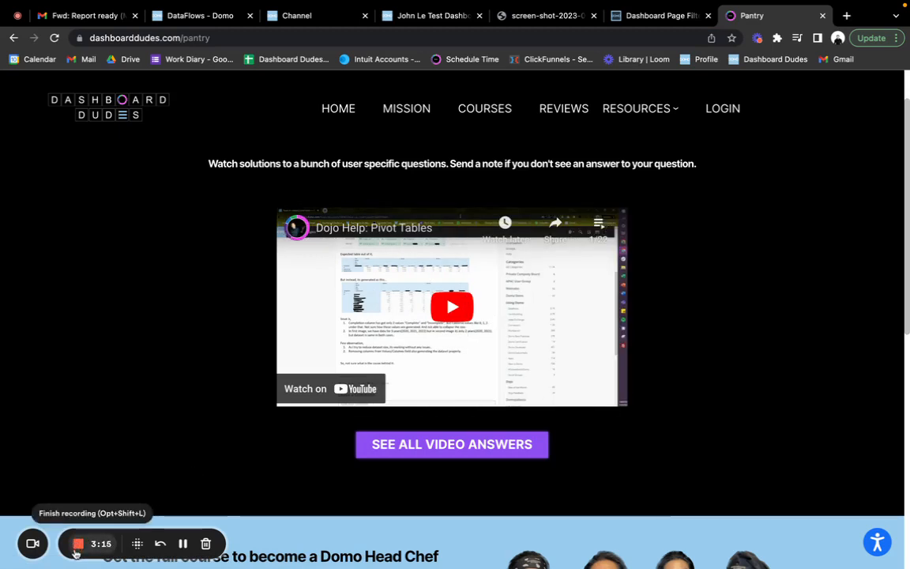